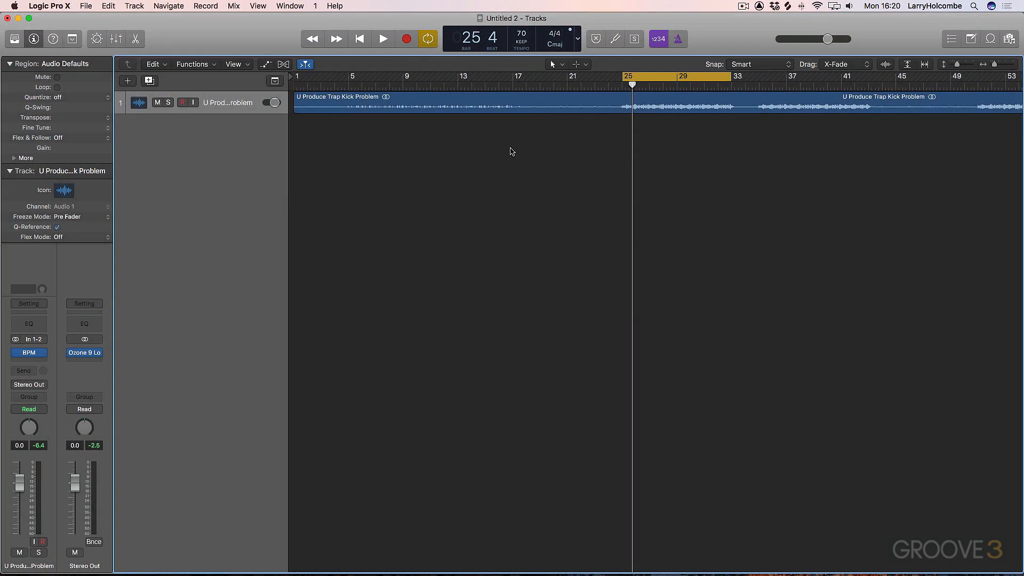
pyautogui.moveTo(540, 164)
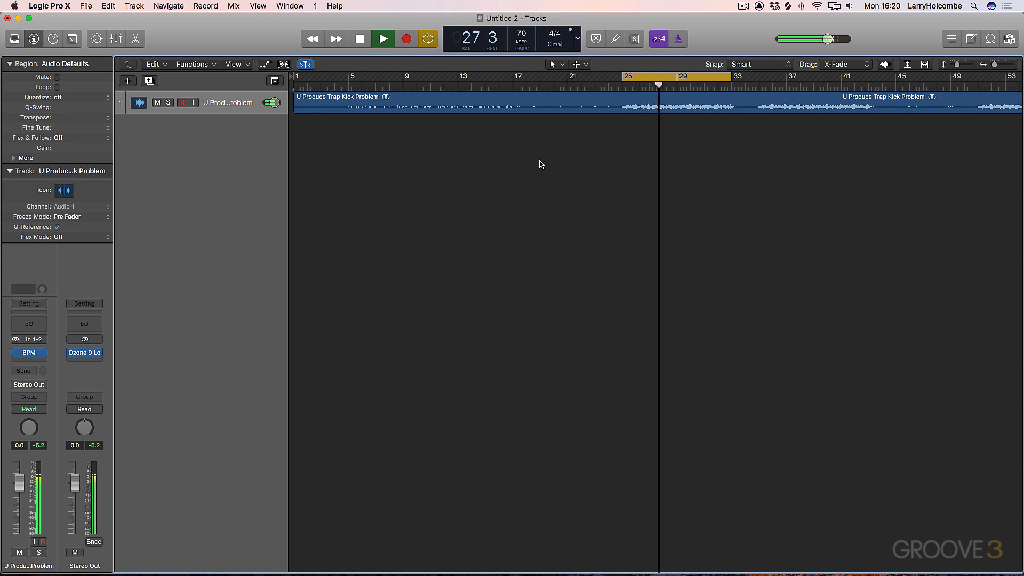
# Audition the kick track, then bring up Low End Focus on the Stereo Out
pyautogui.click(382, 38)
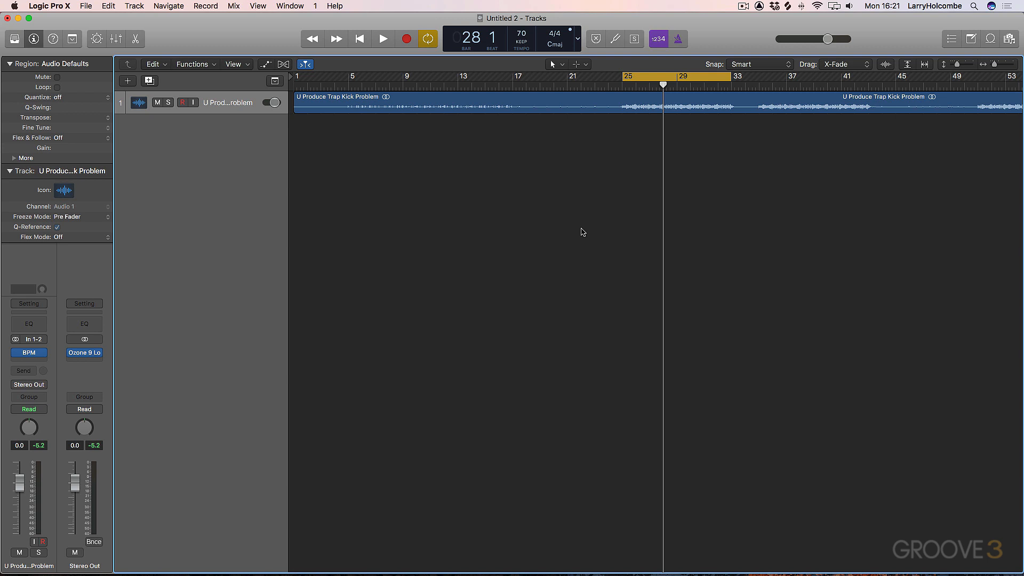
pyautogui.click(383, 38)
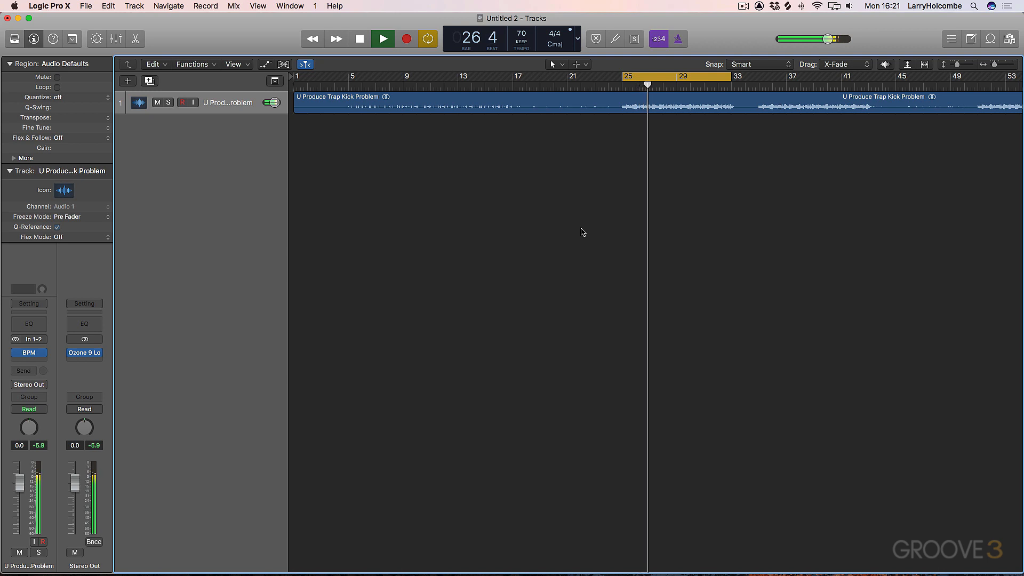
pyautogui.click(360, 38)
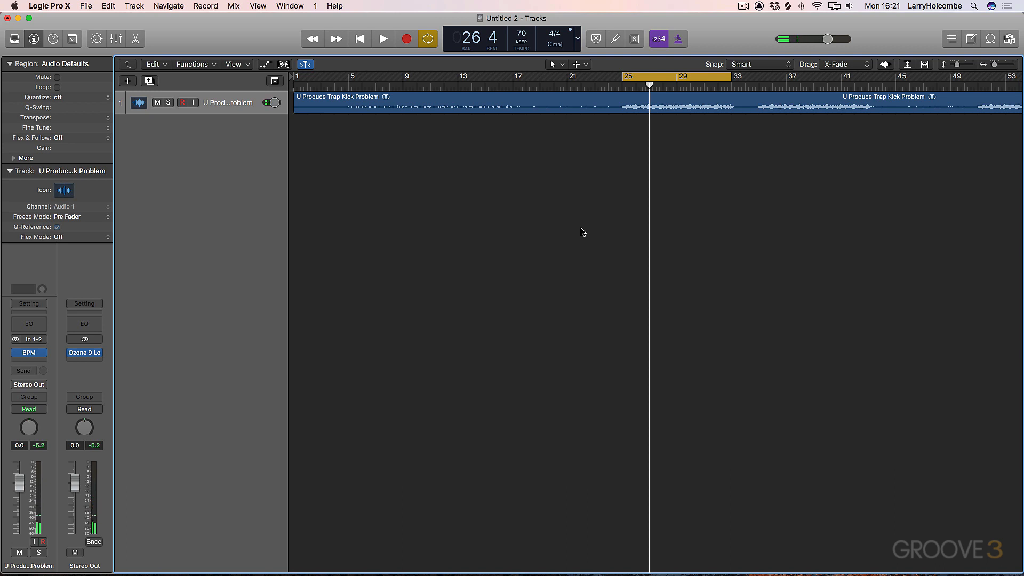
pyautogui.click(84, 353)
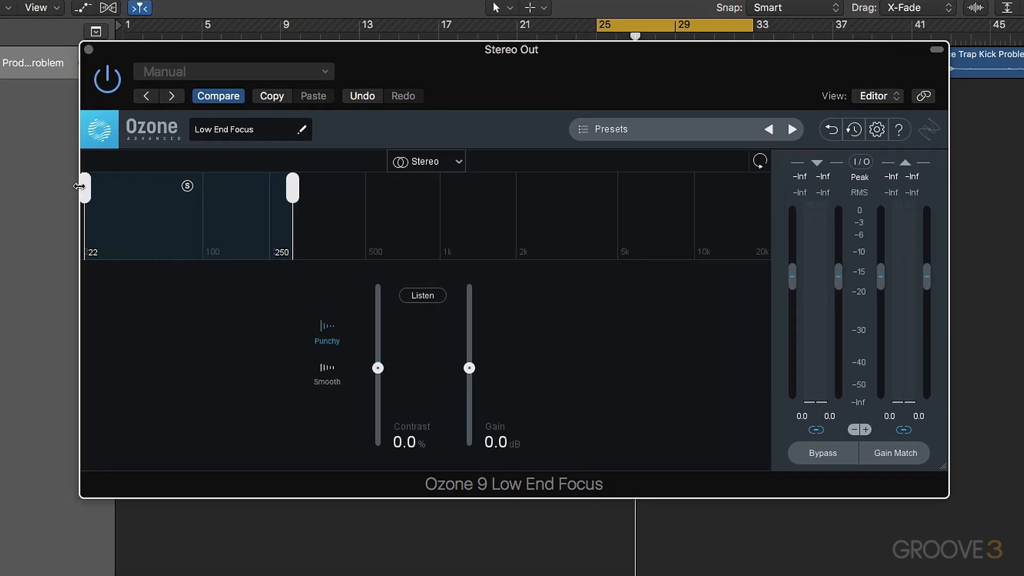
# Widen the focus band to span 20 Hz to 300 Hz
pyautogui.moveTo(293, 188); pyautogui.dragTo(313, 188)
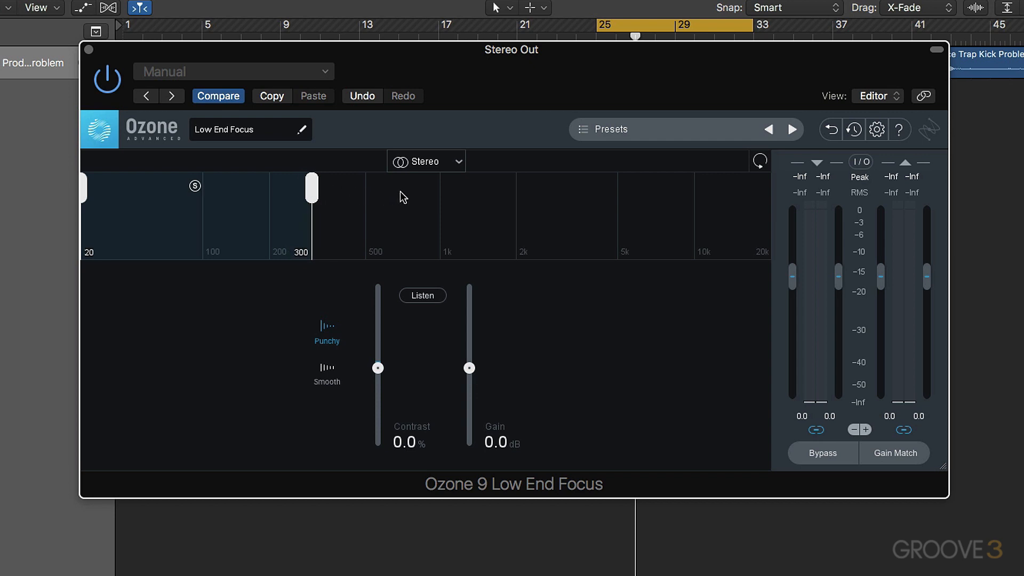
pyautogui.moveTo(311, 188); pyautogui.dragTo(302, 188)
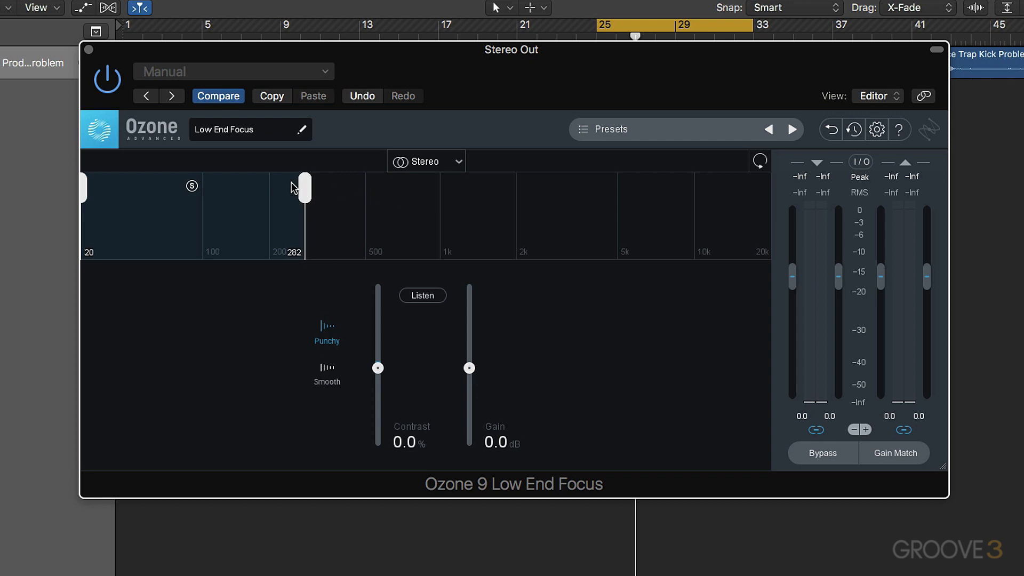
pyautogui.moveTo(303, 186); pyautogui.dragTo(312, 186)
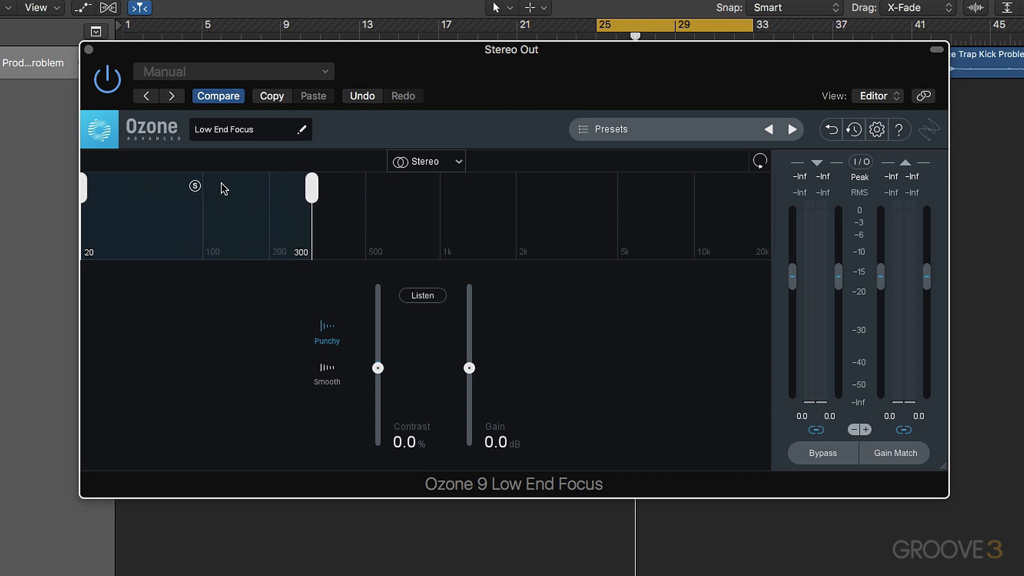
pyautogui.moveTo(97, 187)
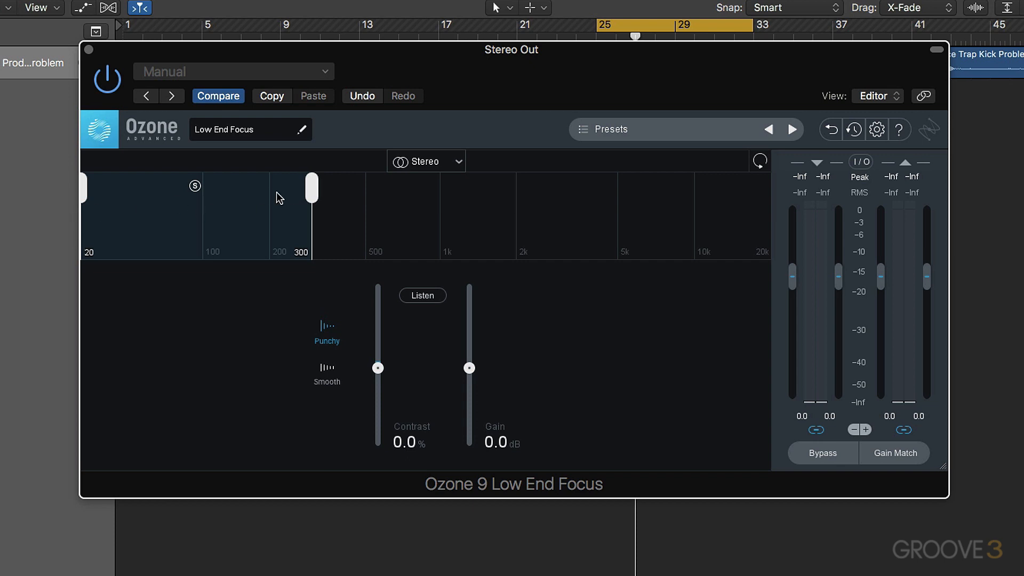
pyautogui.moveTo(261, 208)
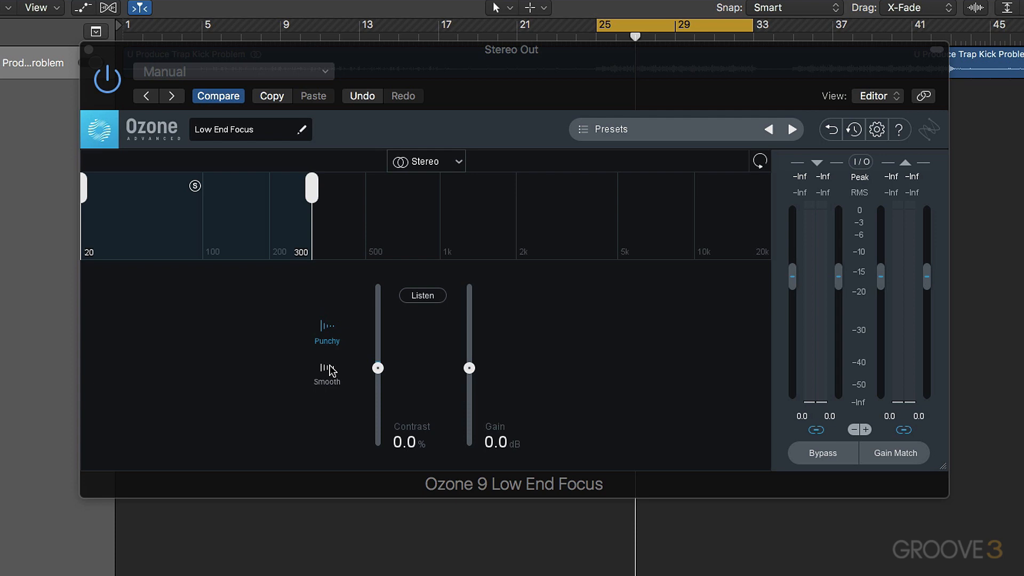
pyautogui.moveTo(338, 335)
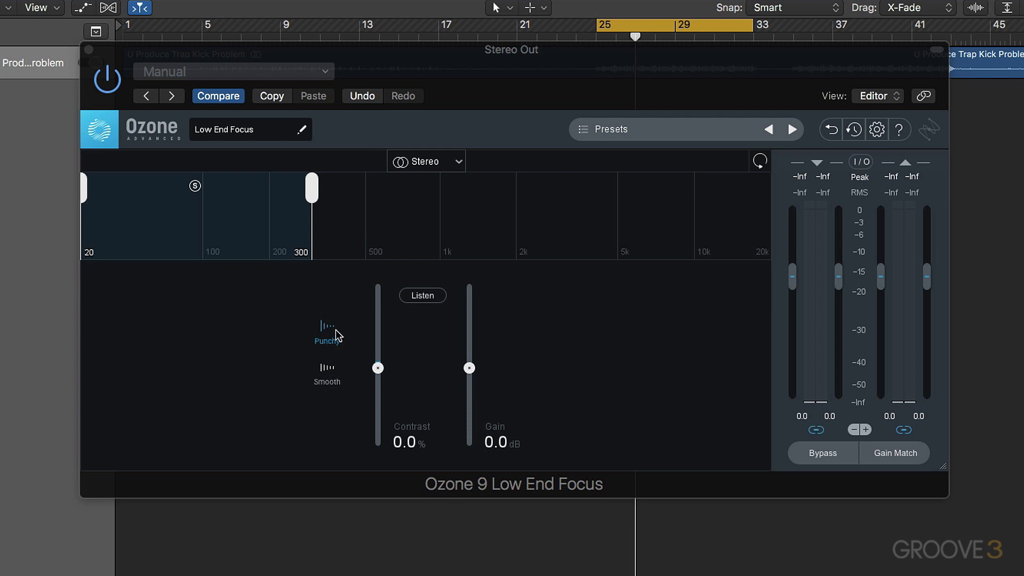
pyautogui.moveTo(382, 372)
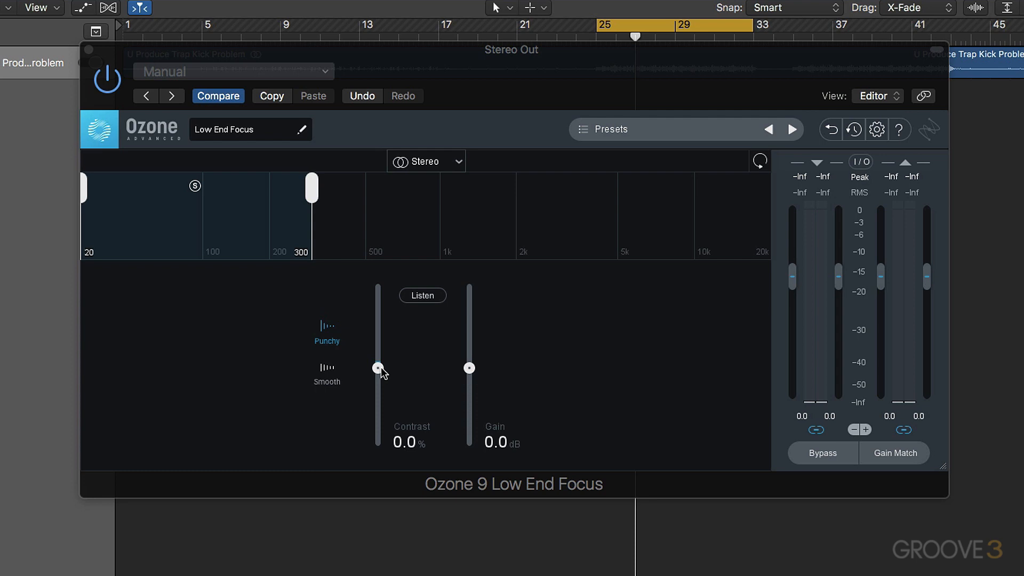
pyautogui.moveTo(378, 368); pyautogui.dragTo(377, 325)
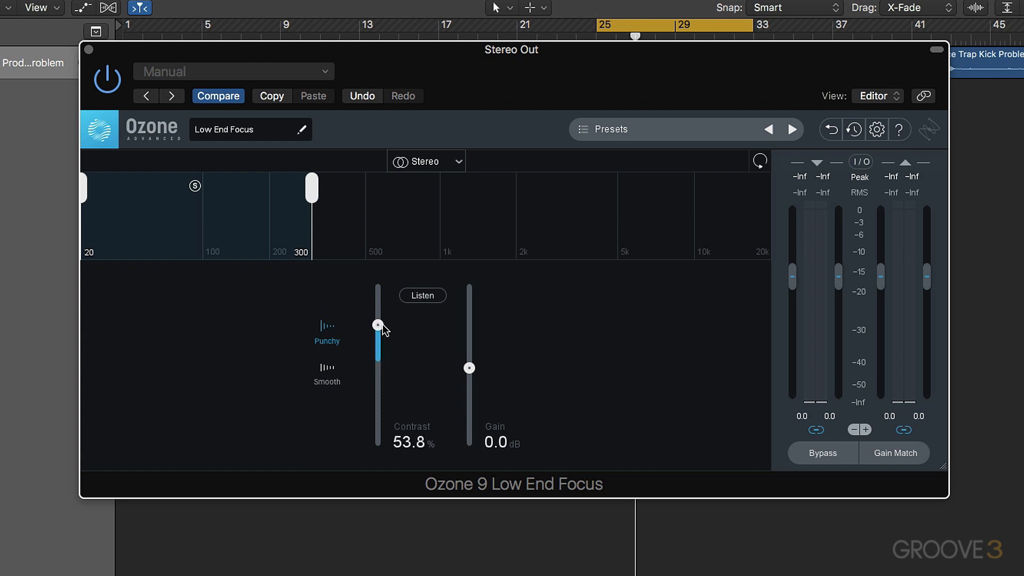
pyautogui.moveTo(378, 325); pyautogui.dragTo(378, 319)
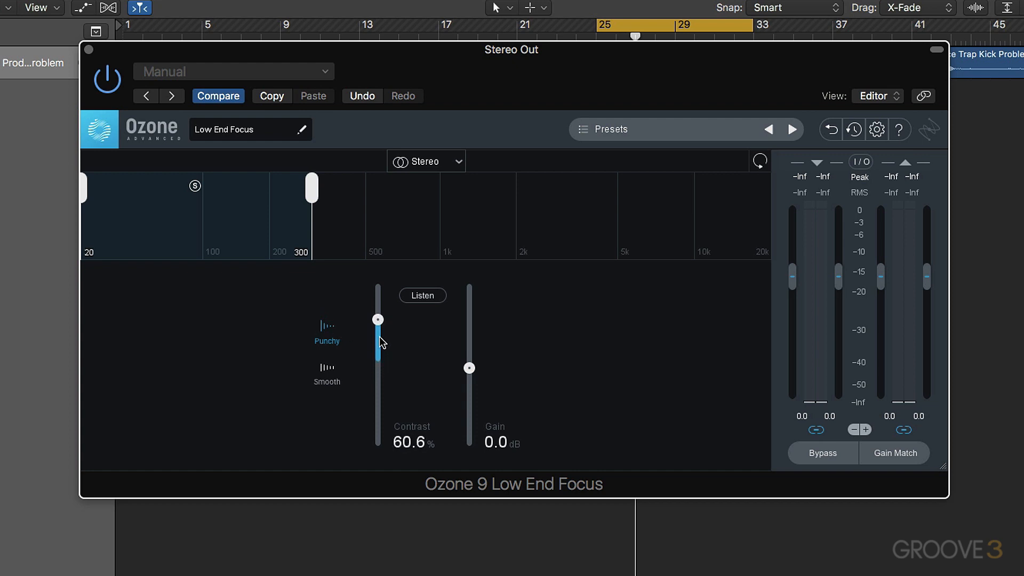
pyautogui.moveTo(377, 319); pyautogui.dragTo(376, 416)
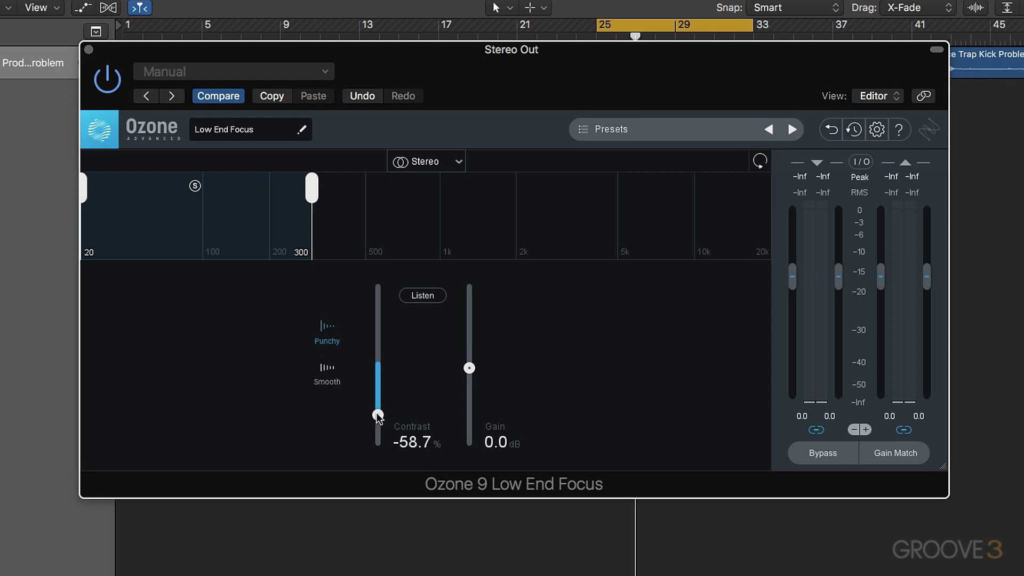
pyautogui.moveTo(378, 416); pyautogui.dragTo(378, 368)
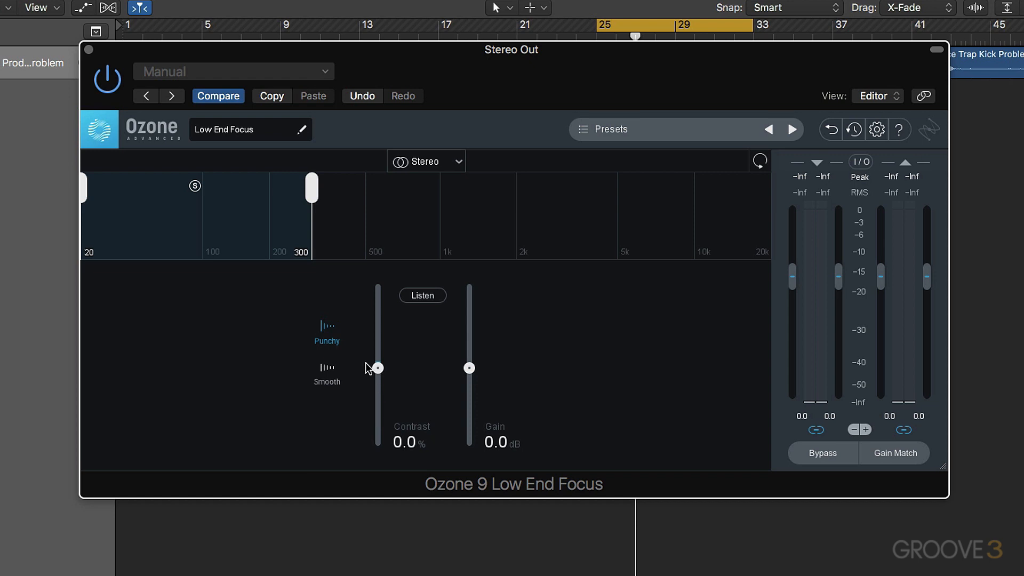
pyautogui.moveTo(375, 369); pyautogui.dragTo(378, 358)
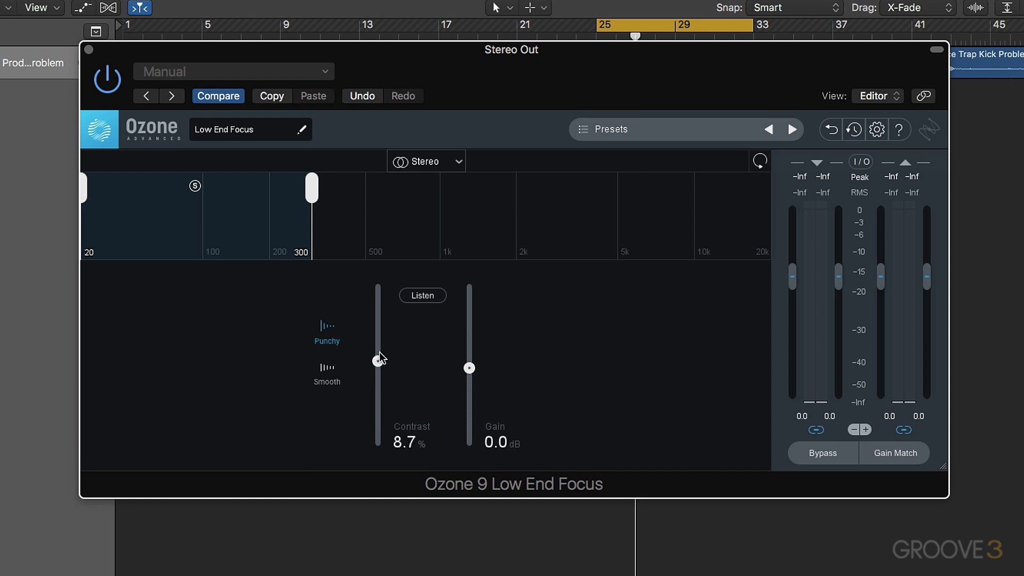
pyautogui.moveTo(381, 358); pyautogui.dragTo(378, 368)
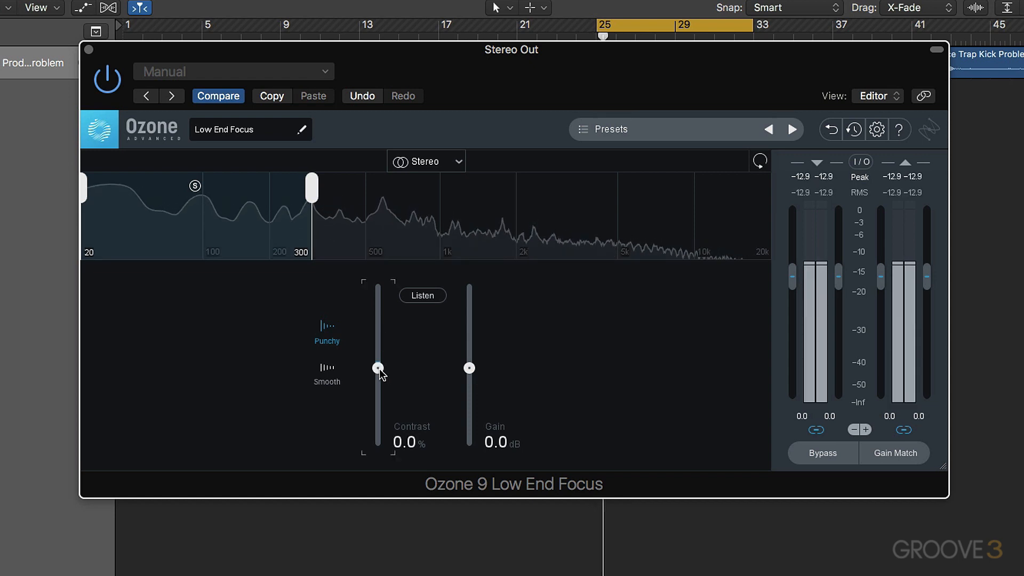
# Sweep Contrast up to 100% and back to about 69%, then bypass to hear the dry signal
pyautogui.moveTo(379, 368); pyautogui.dragTo(378, 316)
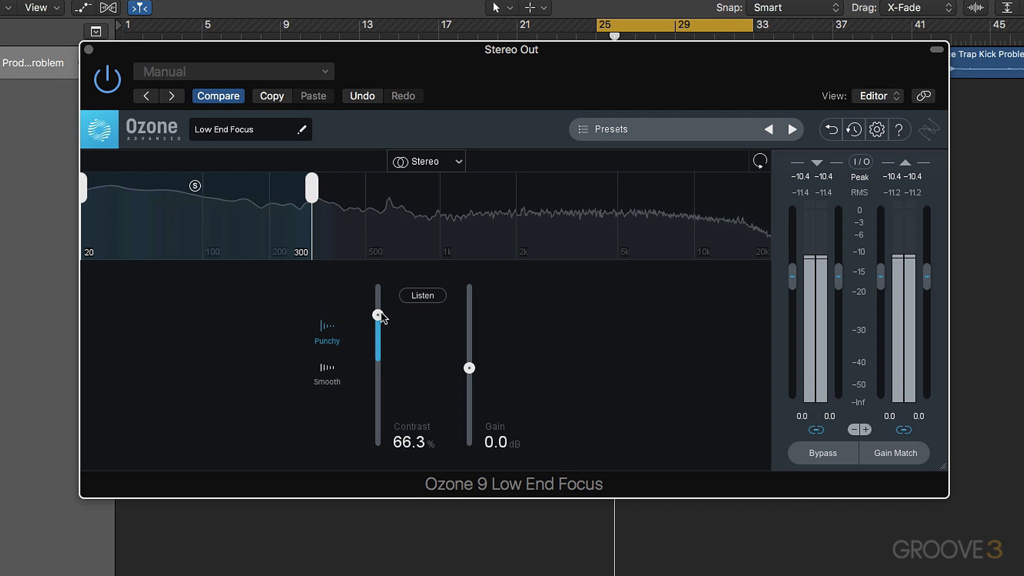
pyautogui.moveTo(378, 315); pyautogui.dragTo(378, 288)
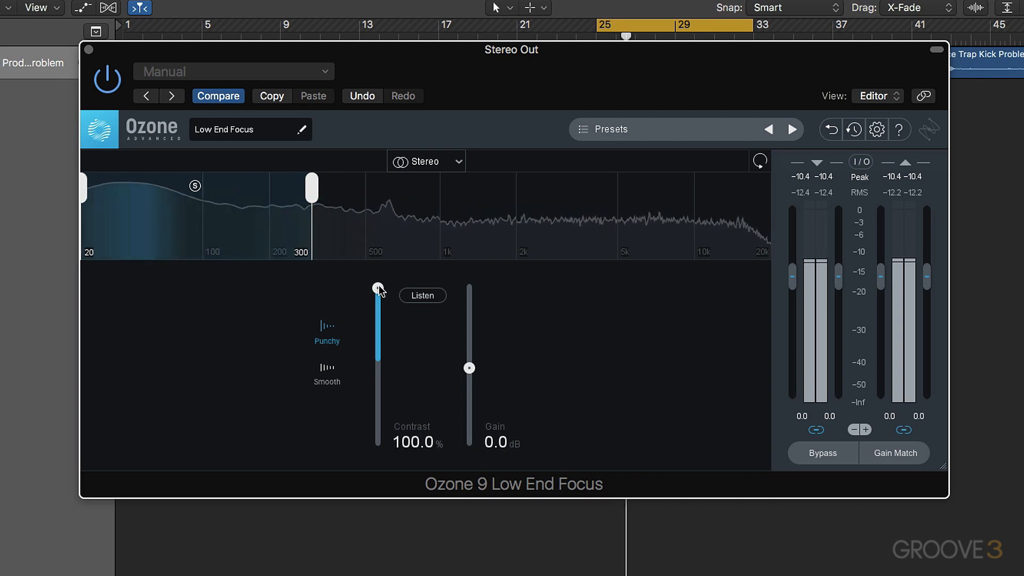
pyautogui.moveTo(377, 287); pyautogui.dragTo(378, 302)
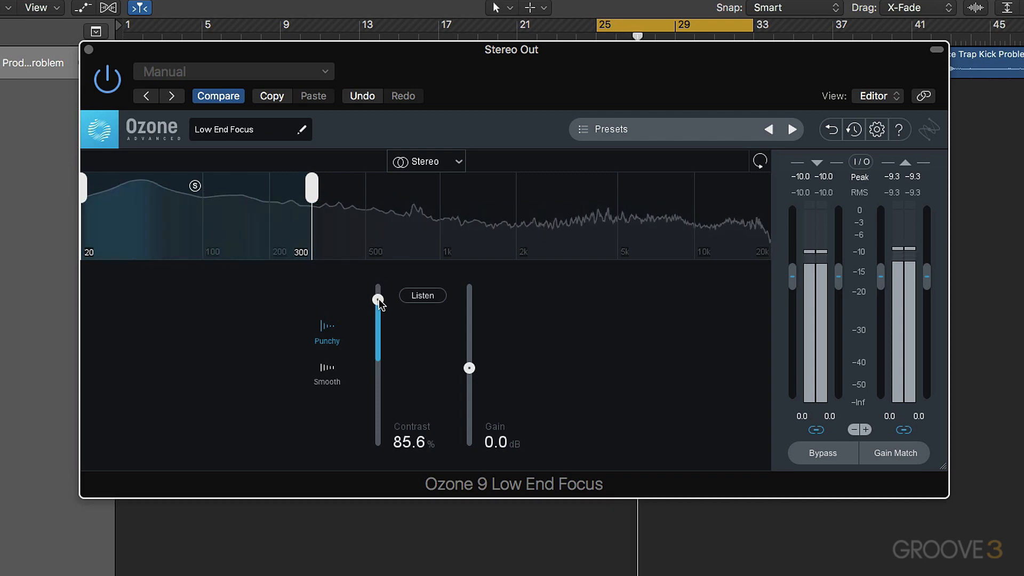
pyautogui.moveTo(378, 302); pyautogui.dragTo(377, 311)
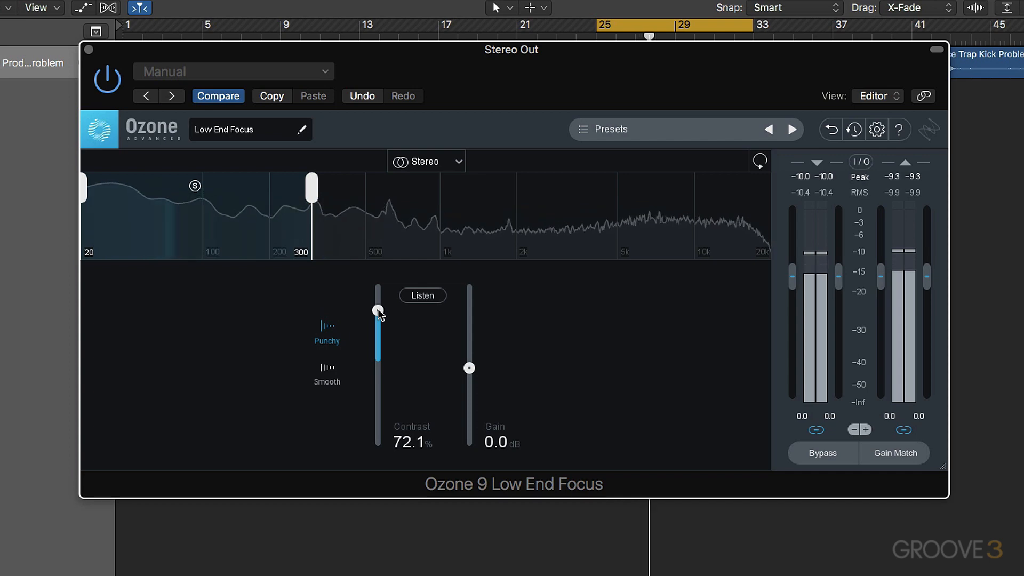
pyautogui.moveTo(377, 310); pyautogui.dragTo(378, 313)
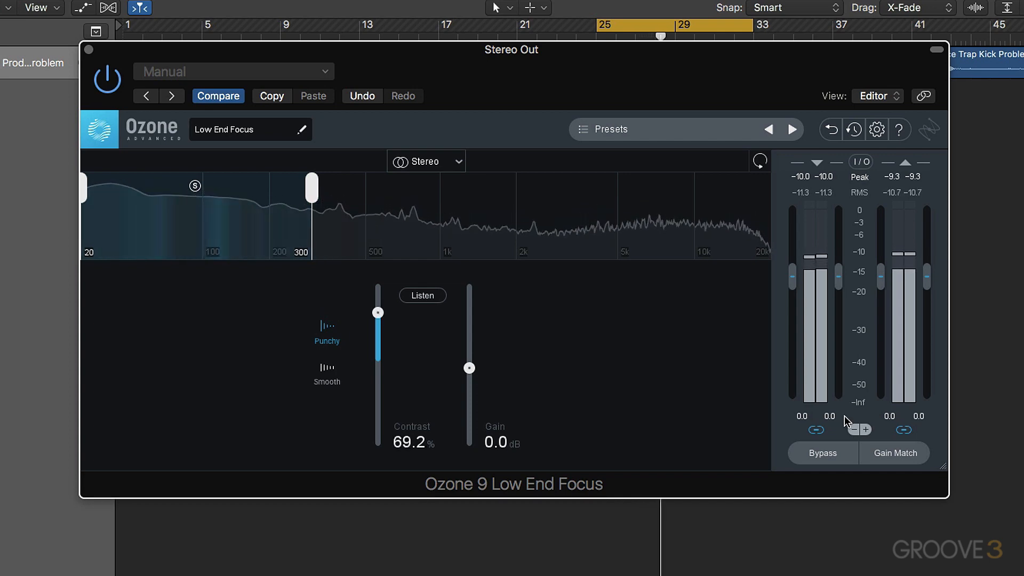
pyautogui.click(823, 452)
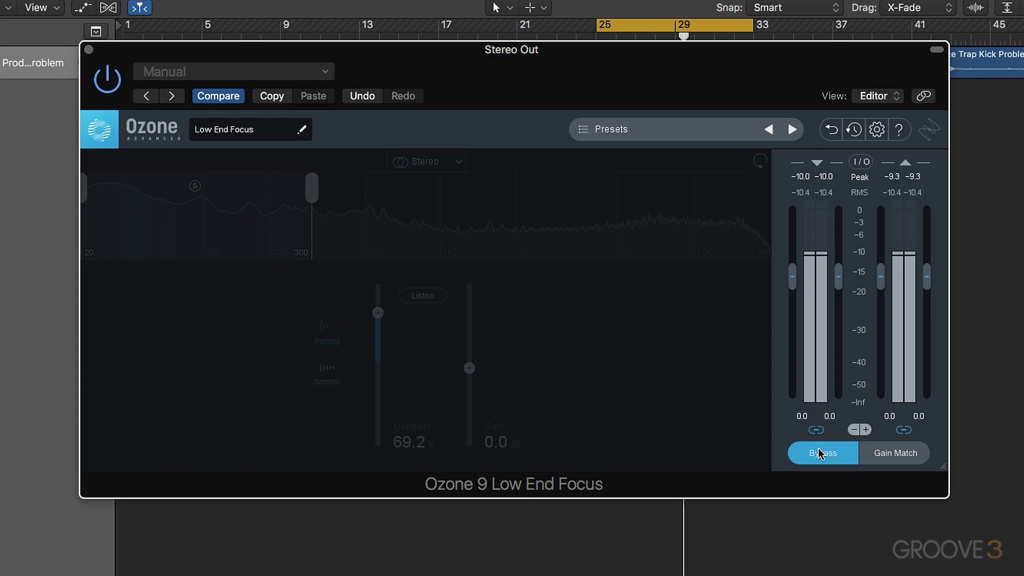
# Lower Contrast to 44.2% and nudge Gain up to 0.4 dB
pyautogui.moveTo(378, 313); pyautogui.dragTo(378, 325)
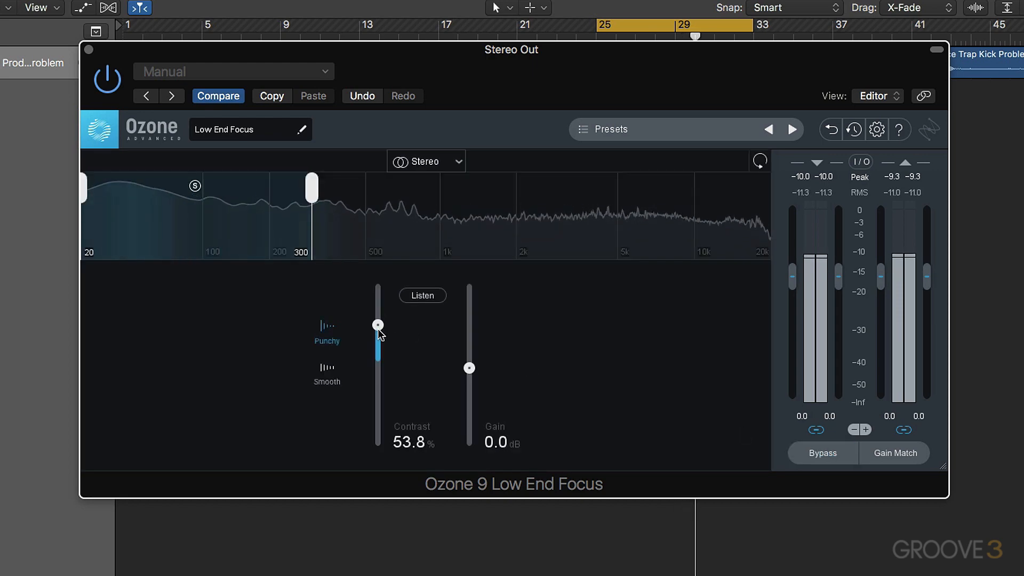
pyautogui.moveTo(378, 324); pyautogui.dragTo(378, 333)
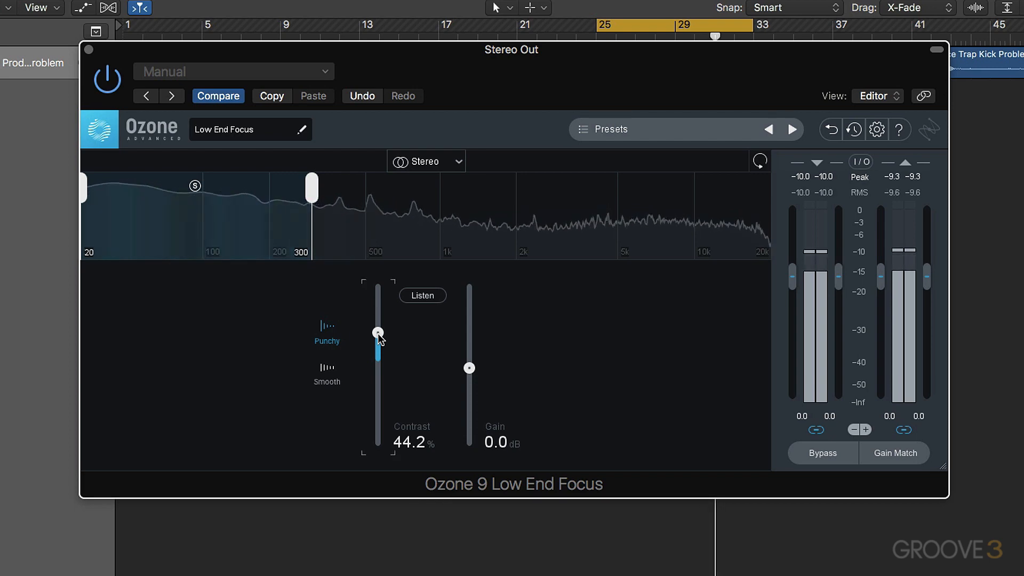
pyautogui.moveTo(469, 368); pyautogui.dragTo(470, 364)
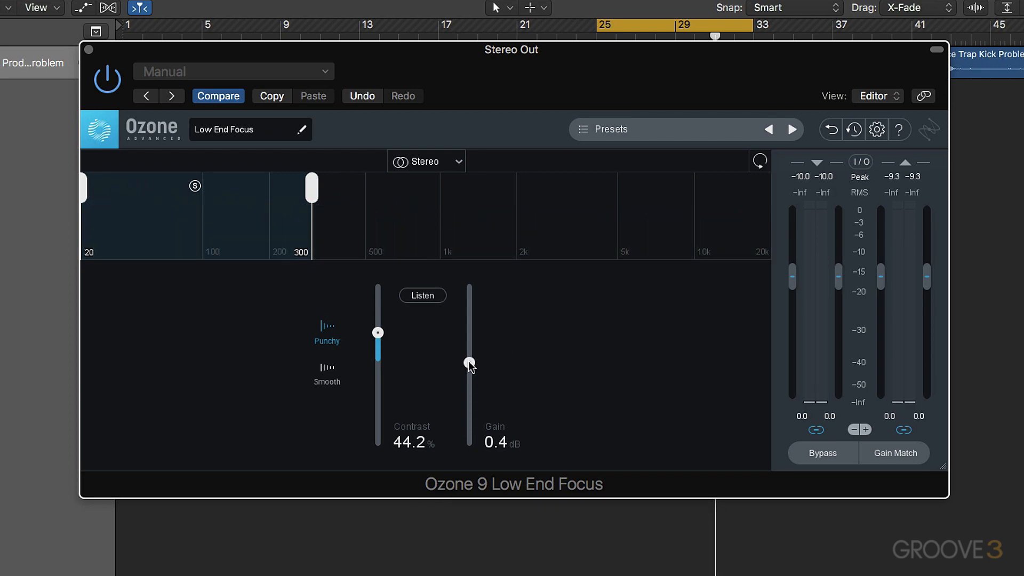
# Raise Gain to about 1.2 dB and A/B against the bypassed signal
pyautogui.moveTo(470, 364); pyautogui.dragTo(469, 359)
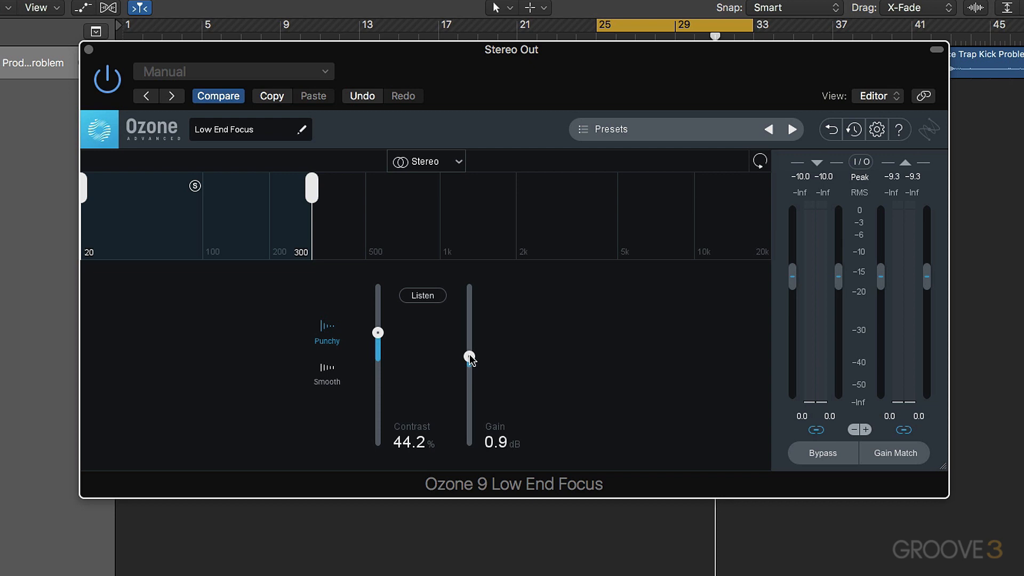
pyautogui.moveTo(469, 359); pyautogui.dragTo(469, 350)
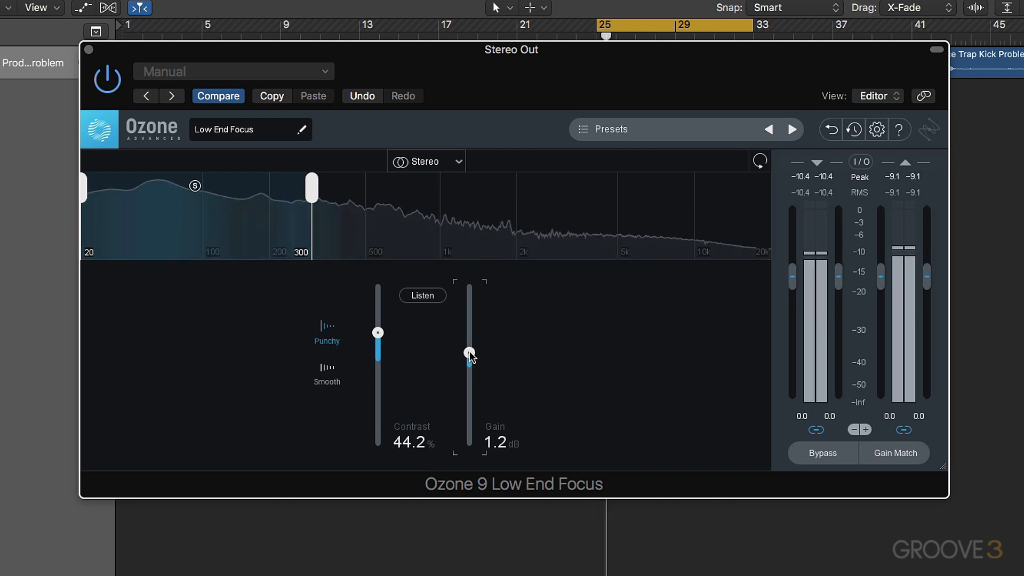
pyautogui.click(821, 453)
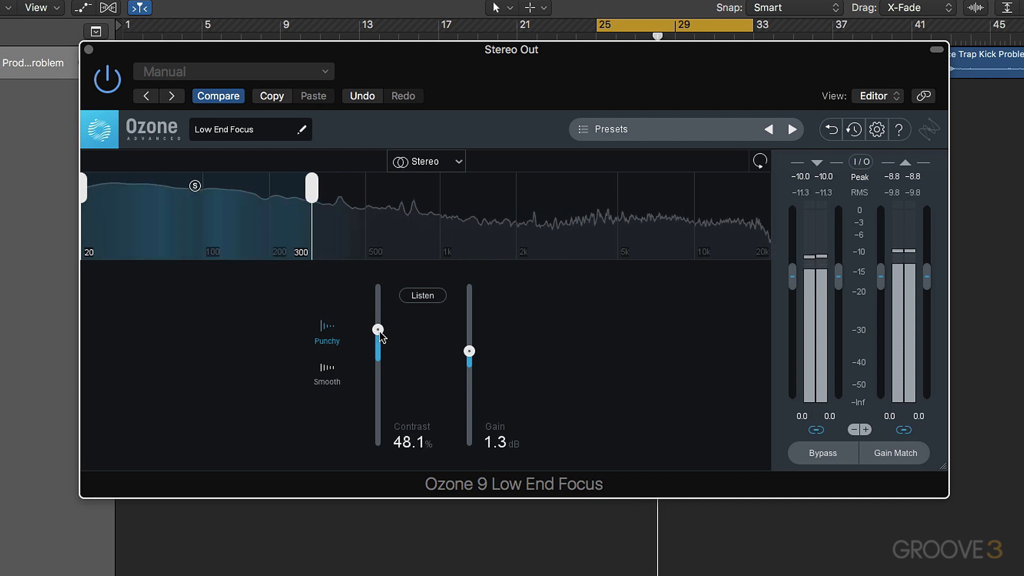
pyautogui.click(823, 453)
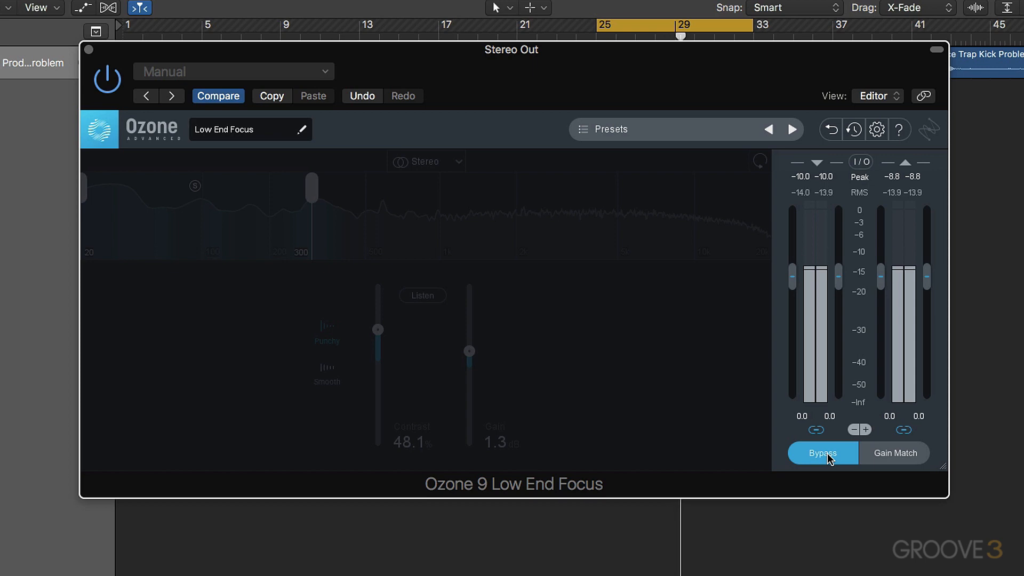
pyautogui.click(823, 452)
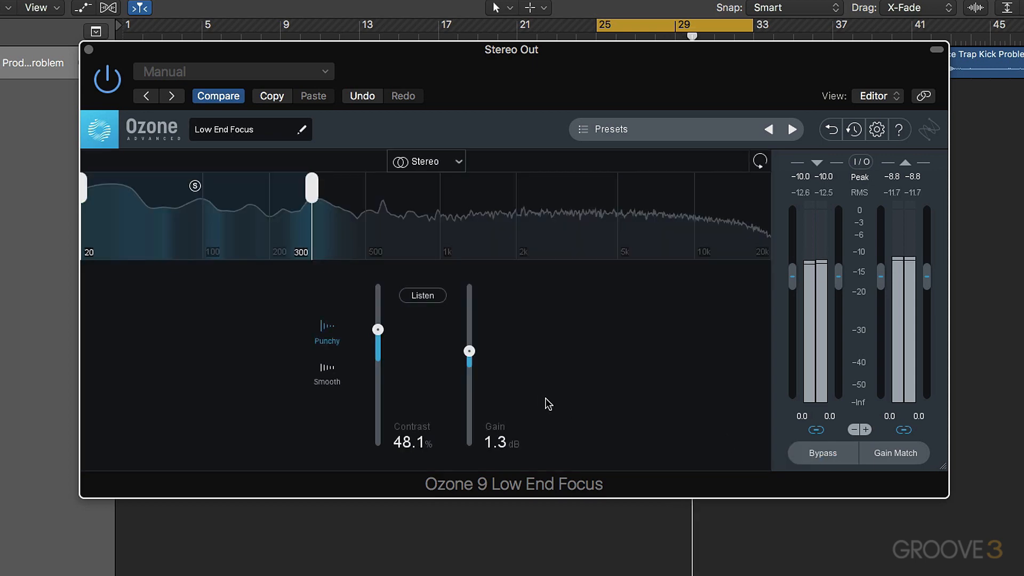
# Push Gain to 1.6 then 2.1 dB, bypassing in between to compare
pyautogui.moveTo(469, 351); pyautogui.dragTo(470, 345)
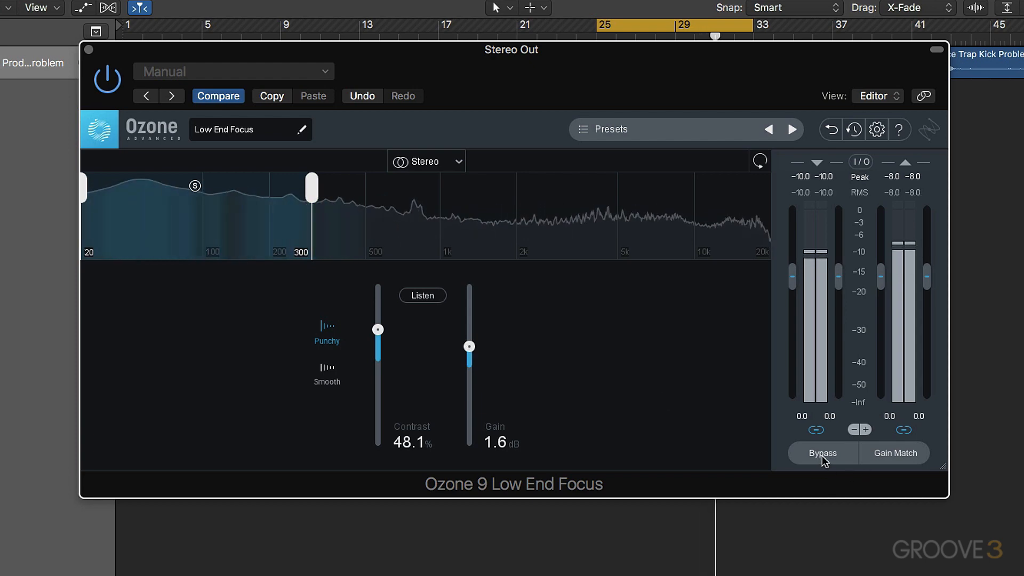
pyautogui.click(823, 453)
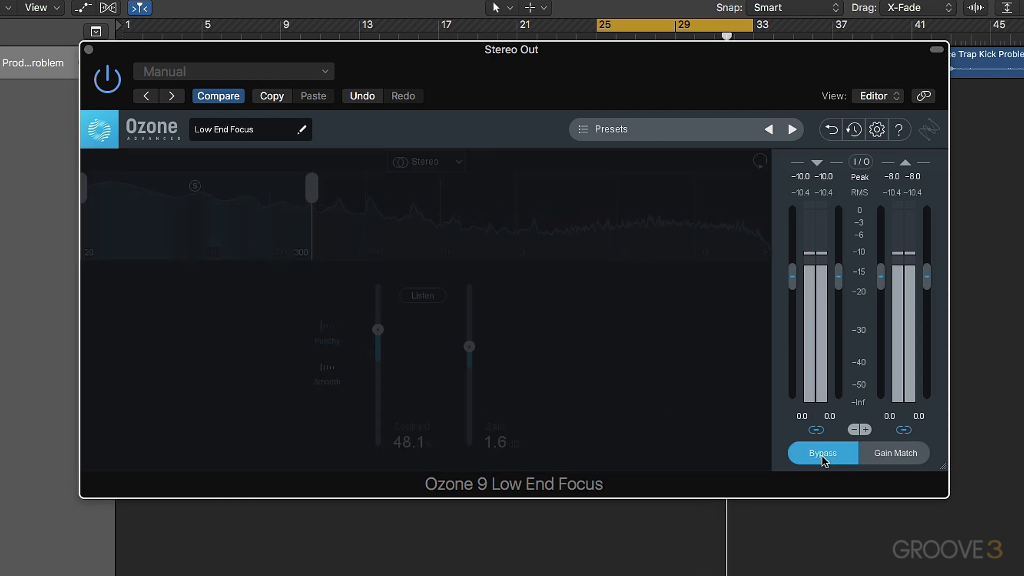
pyautogui.click(823, 452)
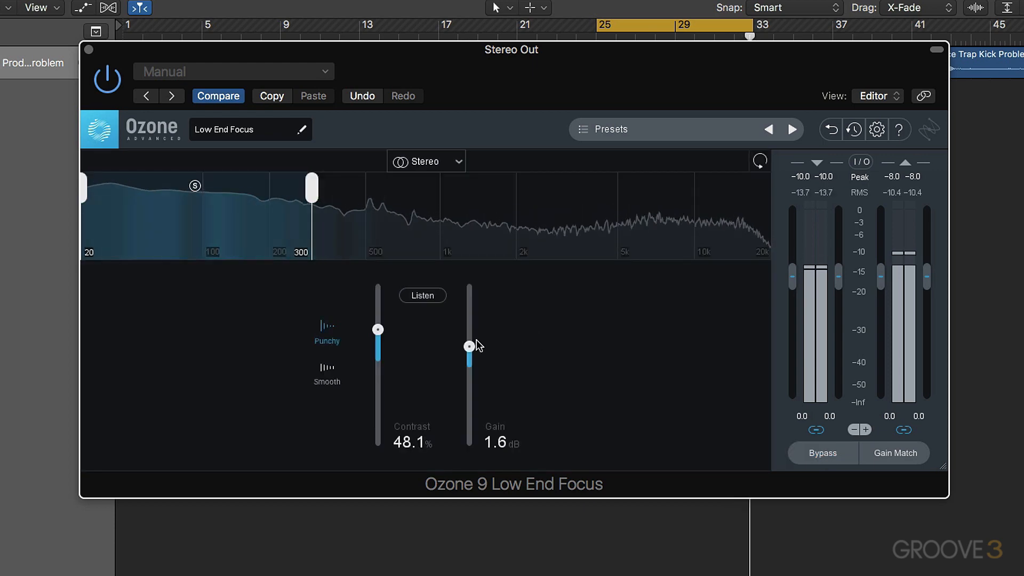
pyautogui.moveTo(469, 346); pyautogui.dragTo(470, 341)
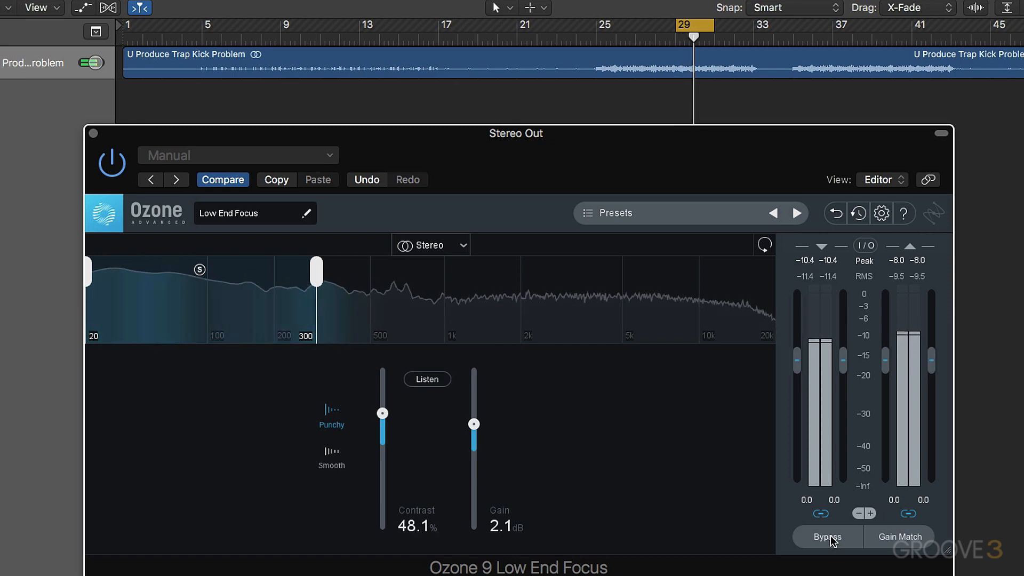
# Raise Gain to 2.6 dB with bypass A/B checks before and after
pyautogui.click(827, 537)
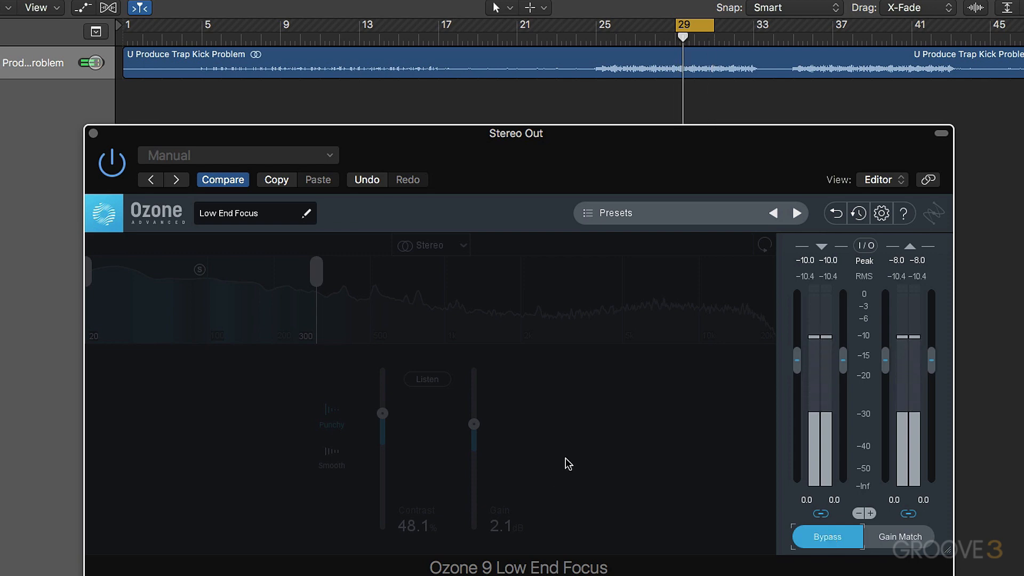
pyautogui.click(827, 537)
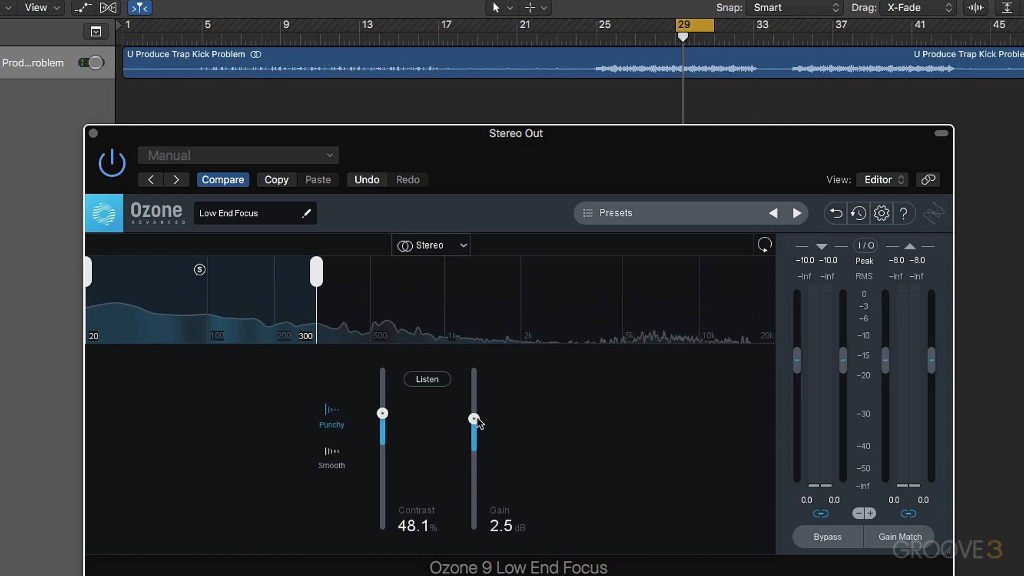
pyautogui.moveTo(473, 418); pyautogui.dragTo(473, 415)
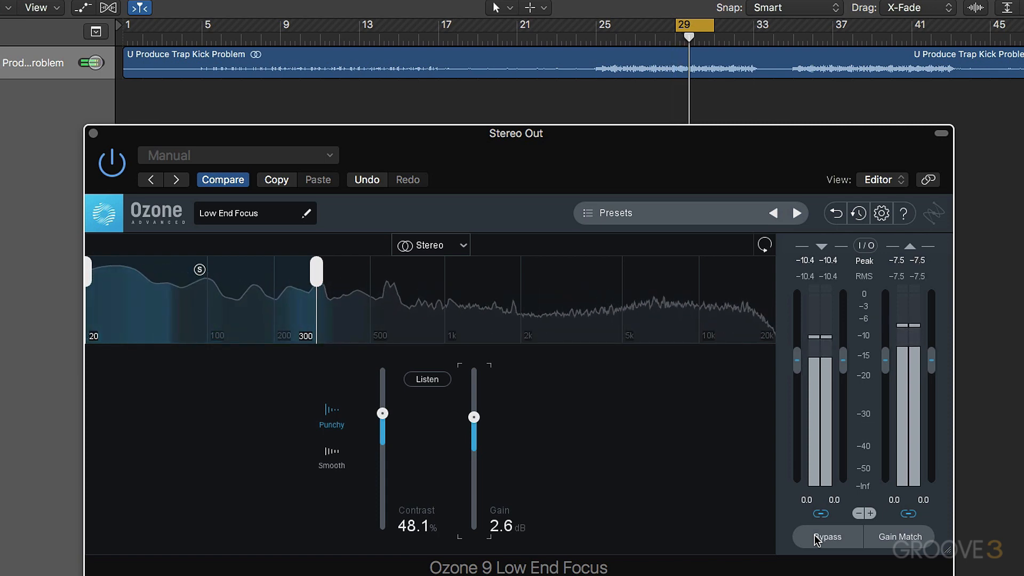
pyautogui.click(827, 537)
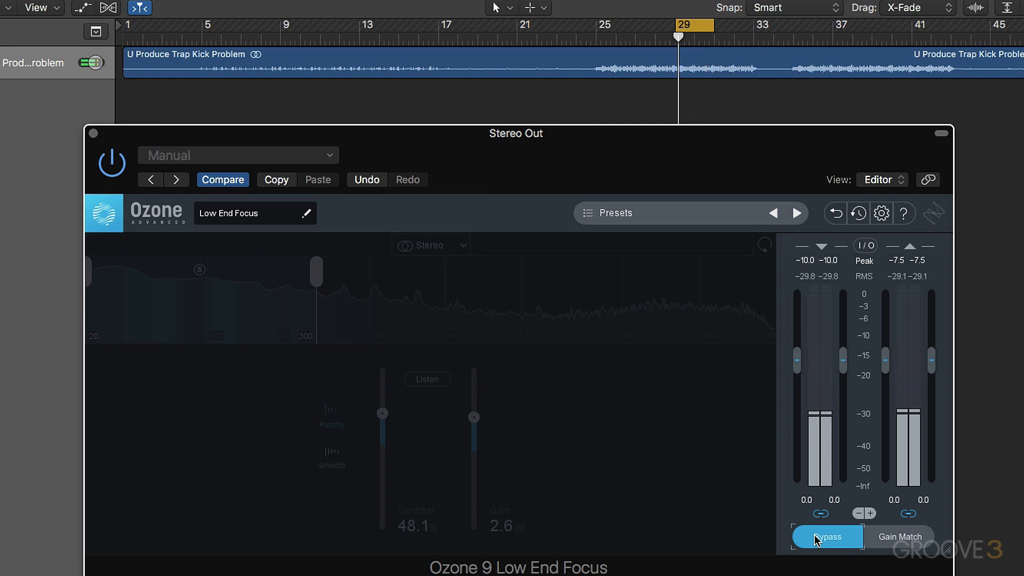
pyautogui.click(826, 537)
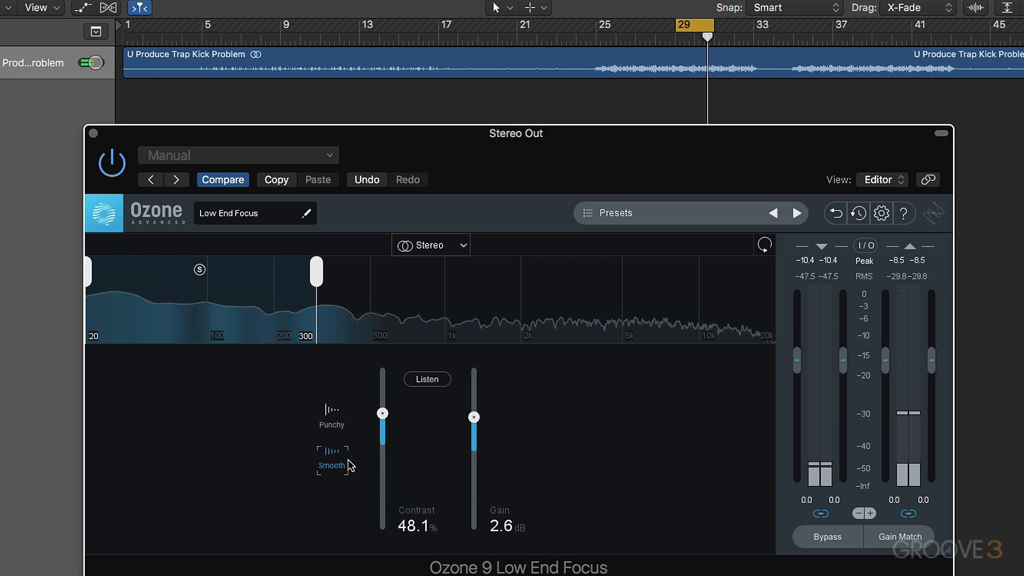
# Raise Contrast to 63.5% in Smooth mode
pyautogui.moveTo(382, 413); pyautogui.dragTo(382, 409)
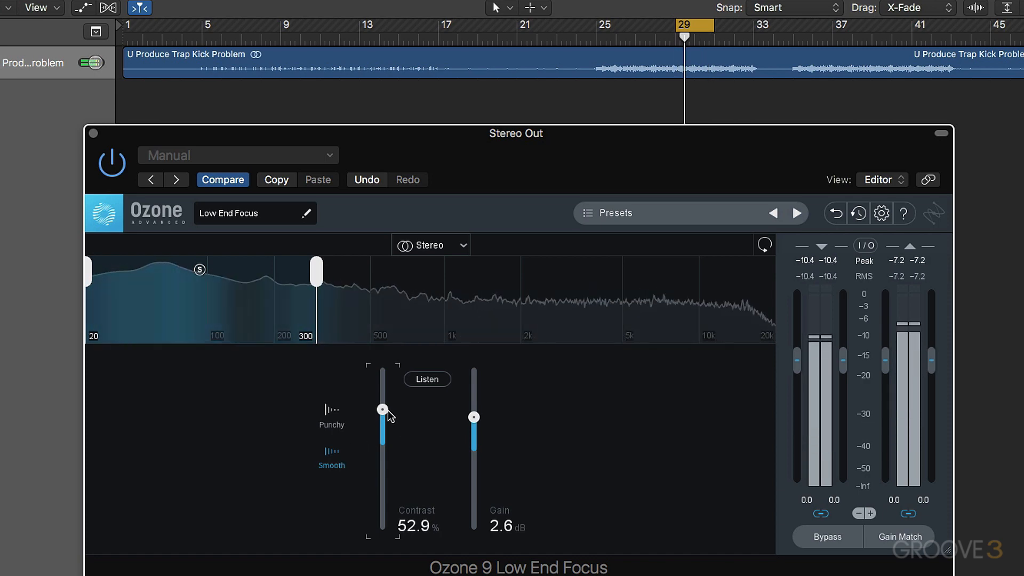
pyautogui.moveTo(383, 410); pyautogui.dragTo(383, 398)
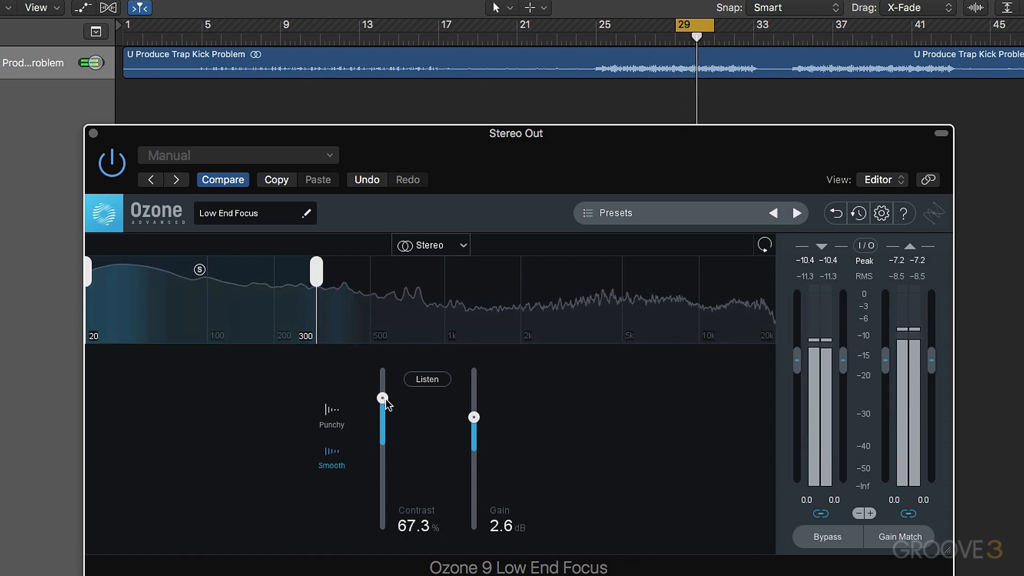
pyautogui.moveTo(382, 397); pyautogui.dragTo(382, 401)
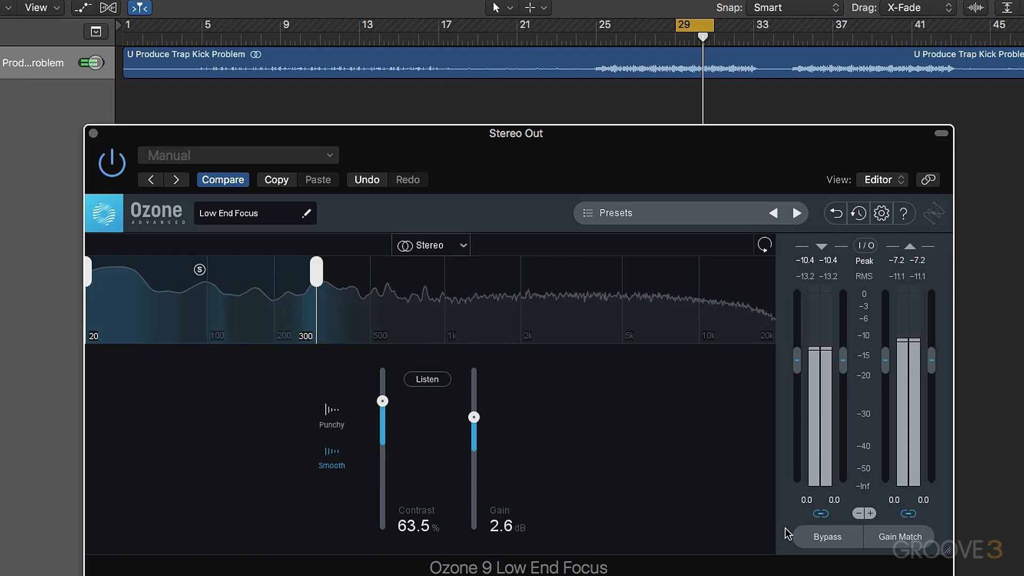
# Compare against bypass, then ease Contrast down to about 60%
pyautogui.click(827, 536)
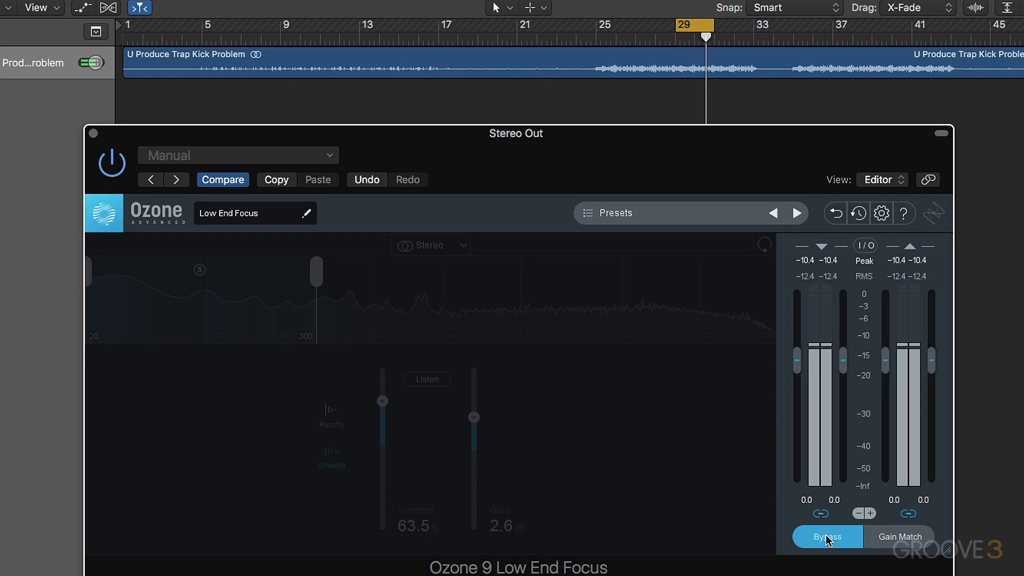
pyautogui.click(827, 536)
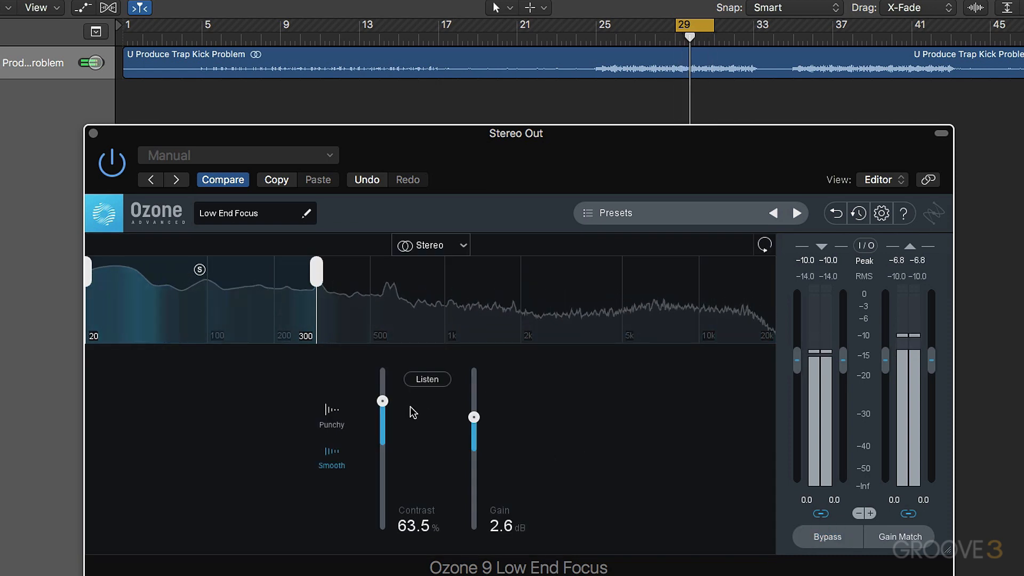
pyautogui.moveTo(382, 401); pyautogui.dragTo(382, 403)
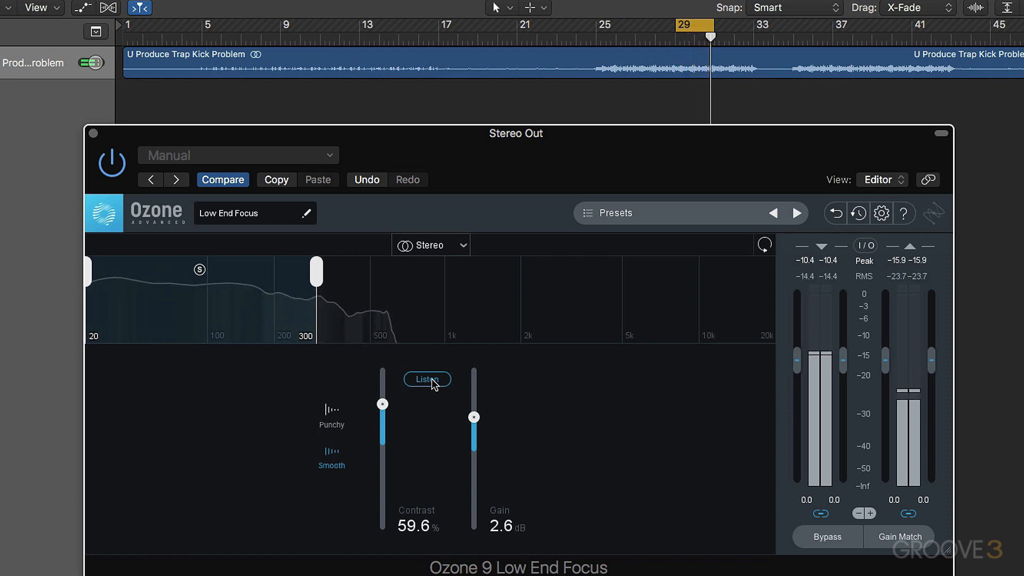
# Turn off Listen to return from the soloed 20–300 Hz band to the full mix
pyautogui.click(427, 379)
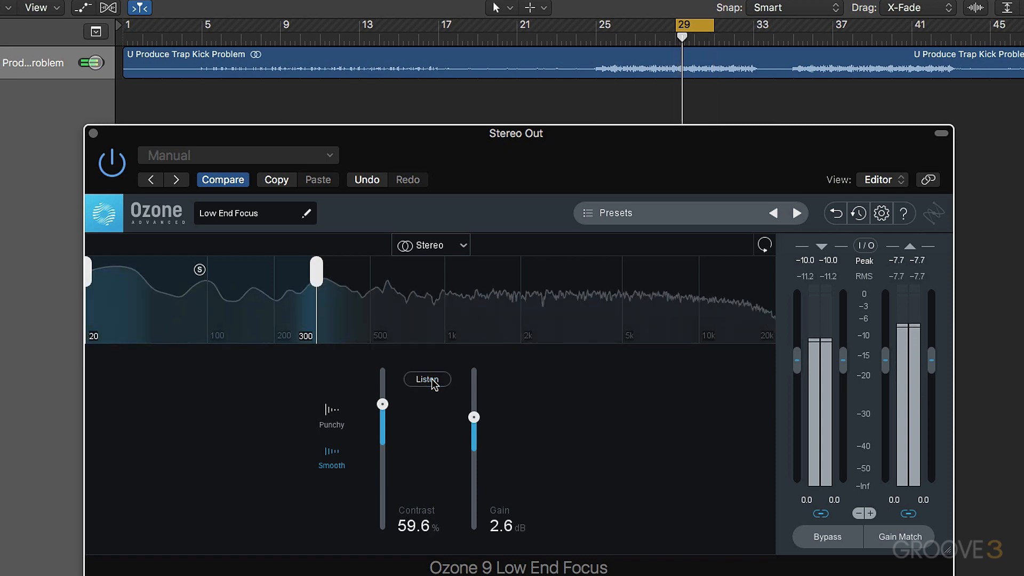